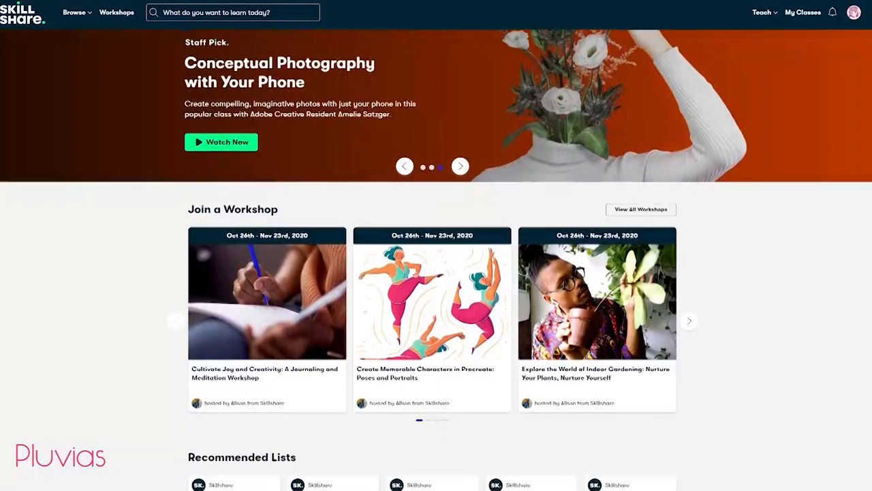
- Scroll the anime drawing results and browse the Photography and Freelance & Entrepreneurship categories
{"action": "scroll", "scroll_direction": "down", "scroll_amount": 3}
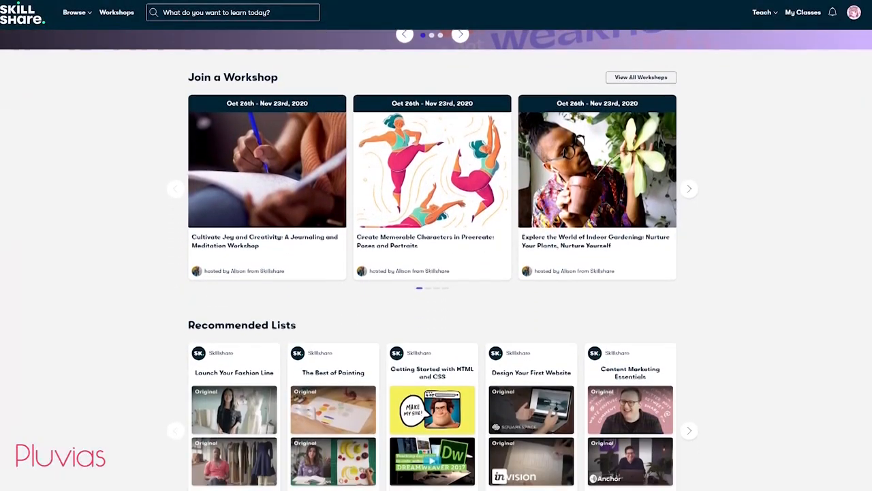
{"action": "scroll", "scroll_direction": "down", "scroll_amount": 3}
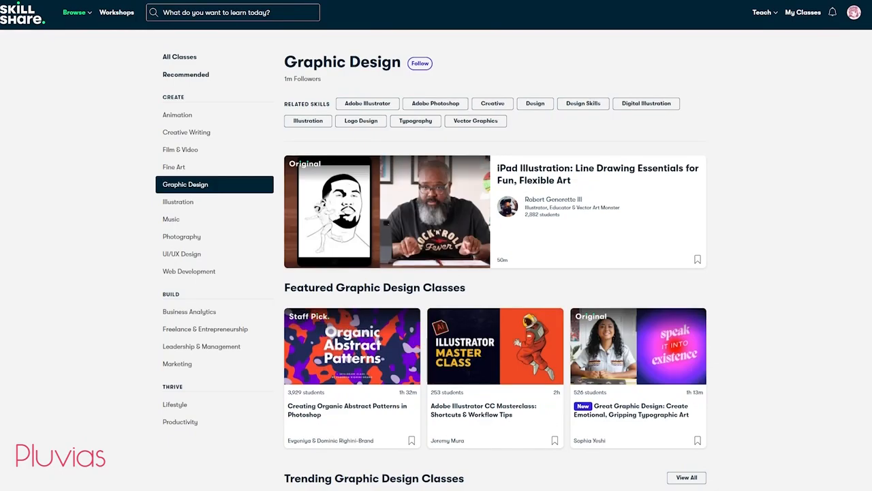
{"action": "left_click", "coordinate": [182, 236]}
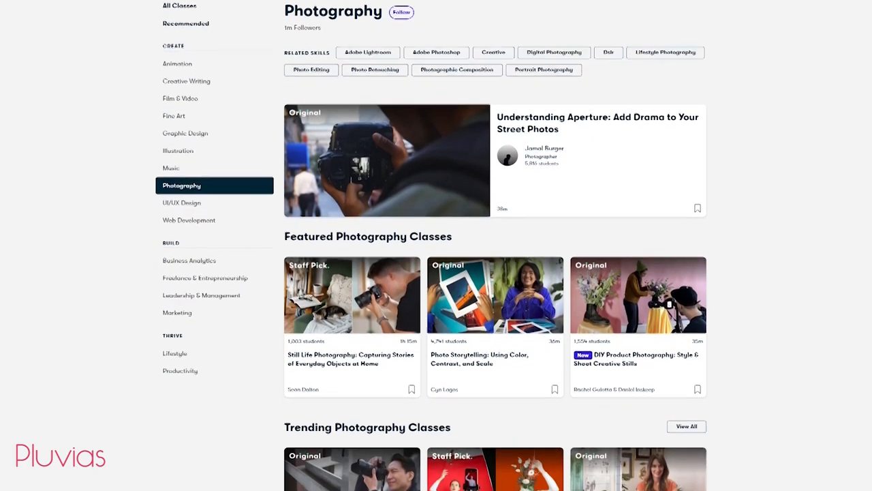
{"action": "scroll", "scroll_direction": "down", "scroll_amount": 3}
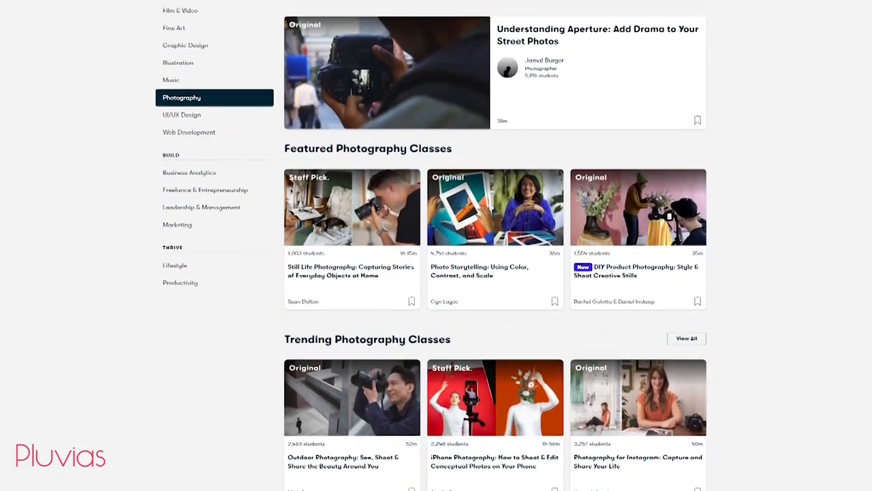
{"action": "left_click", "coordinate": [204, 189]}
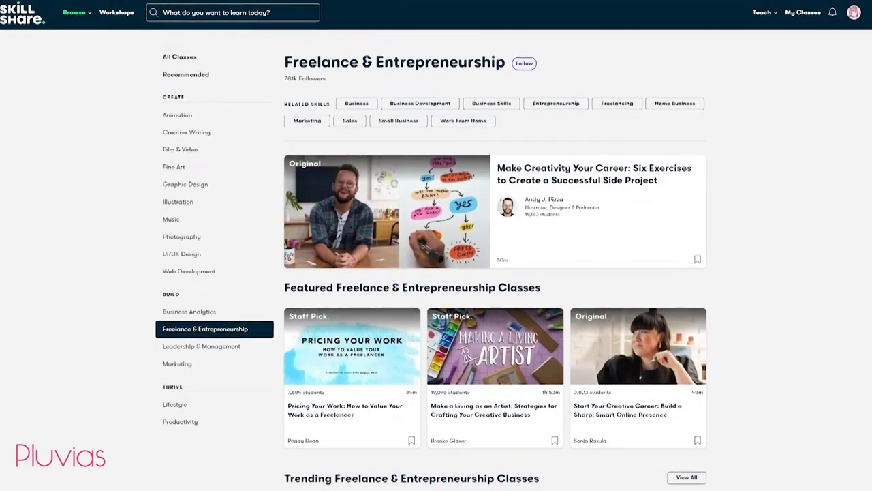
- Return to the Skillshare home page and scroll down through it
{"action": "left_click", "coordinate": [175, 405]}
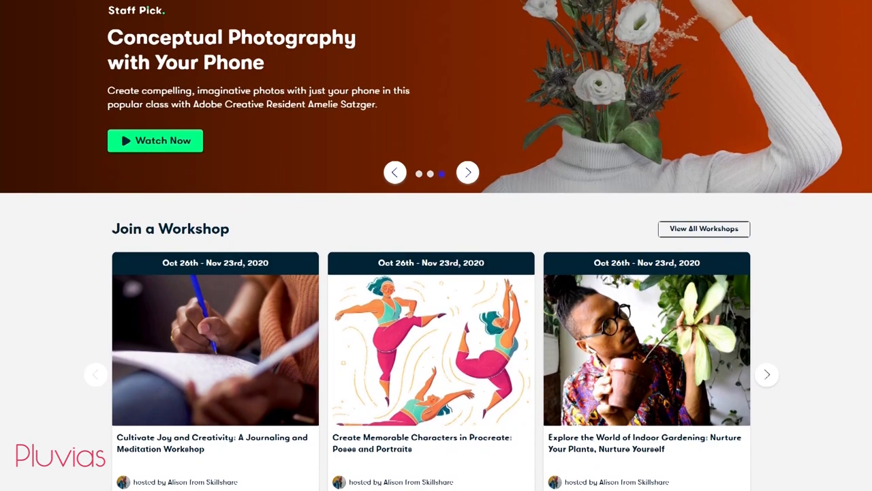
{"action": "scroll", "scroll_direction": "down", "scroll_amount": 3}
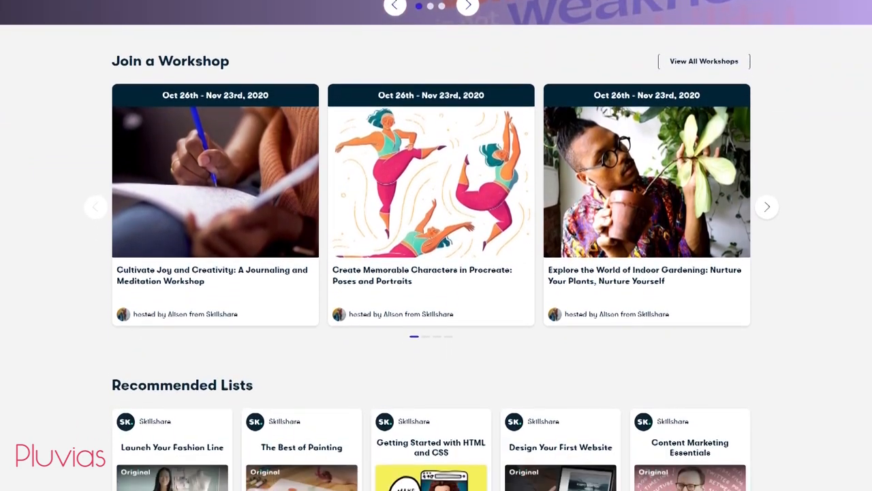
{"action": "scroll", "scroll_direction": "down", "scroll_amount": 3}
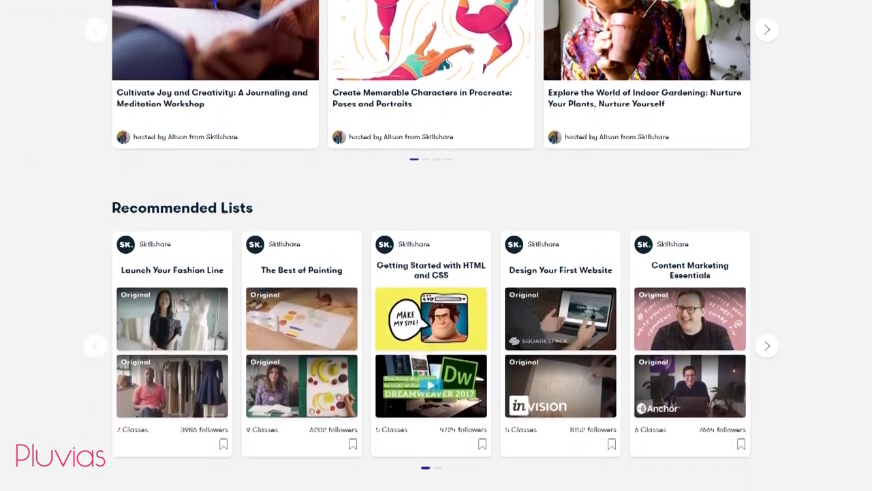
{"action": "scroll", "scroll_direction": "down", "scroll_amount": 3}
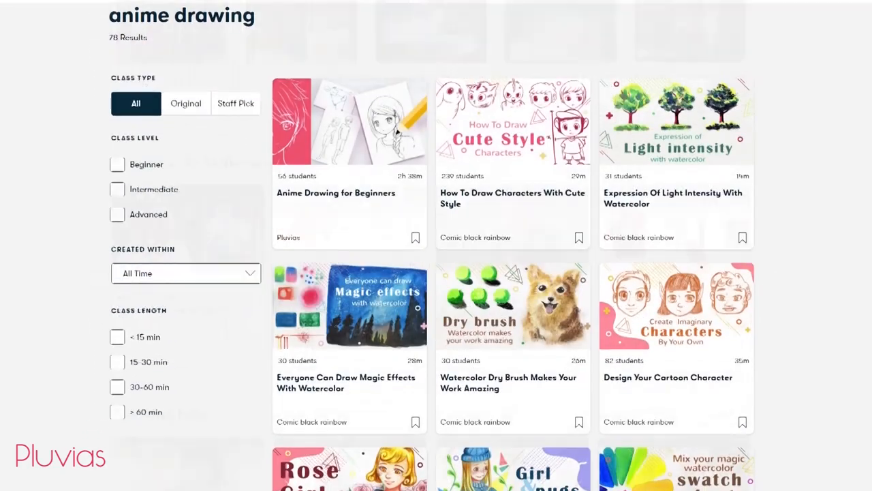
{"action": "scroll", "scroll_direction": "down", "scroll_amount": 3}
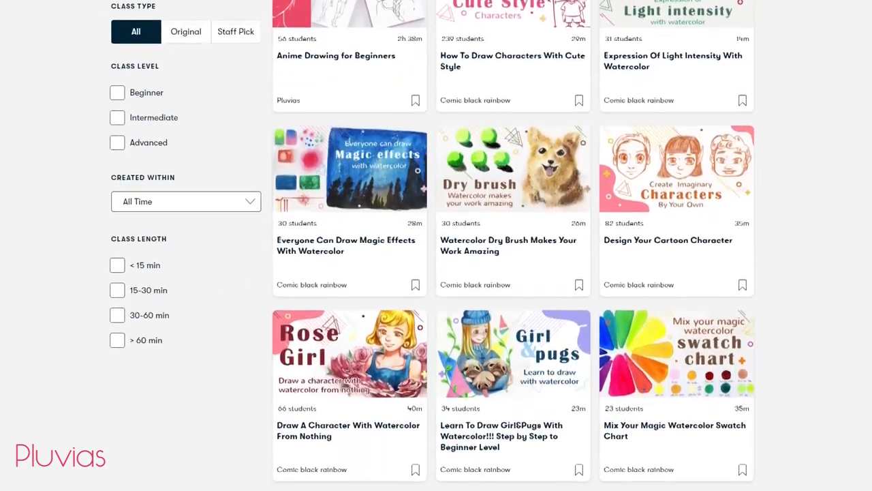
{"action": "scroll", "scroll_direction": "down", "scroll_amount": 3}
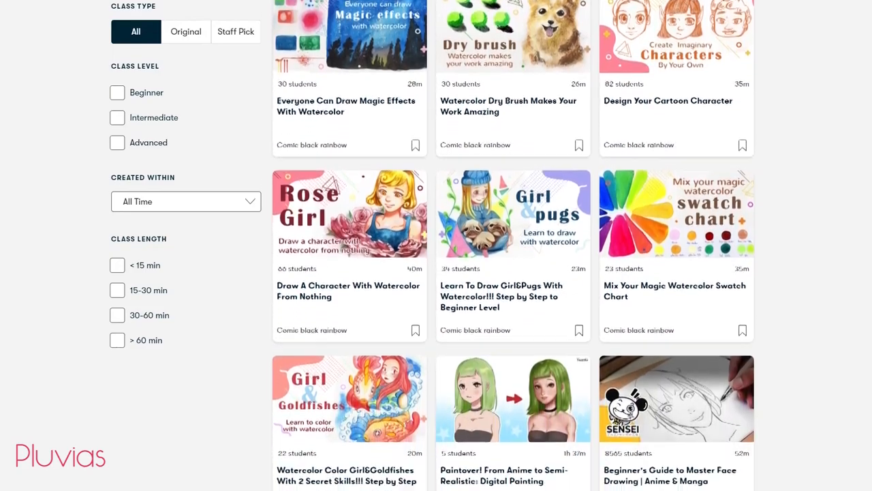
{"action": "scroll", "scroll_direction": "down", "scroll_amount": 3}
{"action": "type", "text": "anime drawing for beg"}
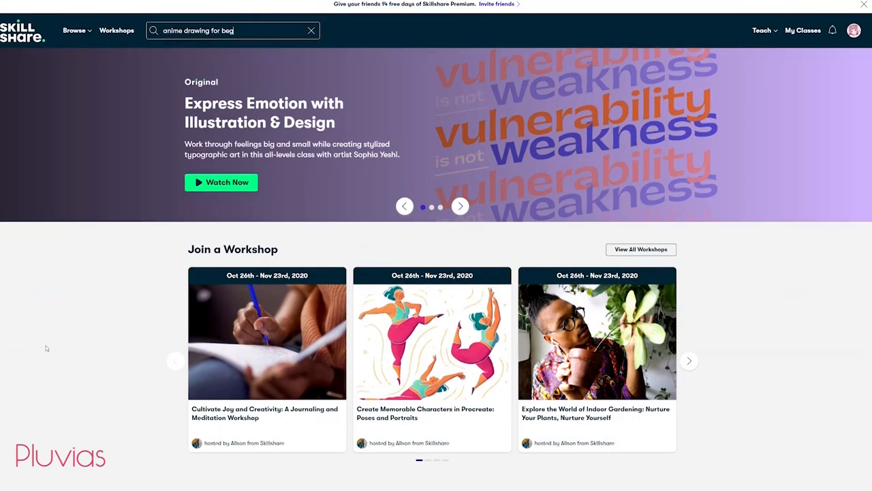
- Search for Anime Drawing for Beginners, scroll its lessons, and play lesson 25, Shoes
{"action": "key", "text": "Return"}
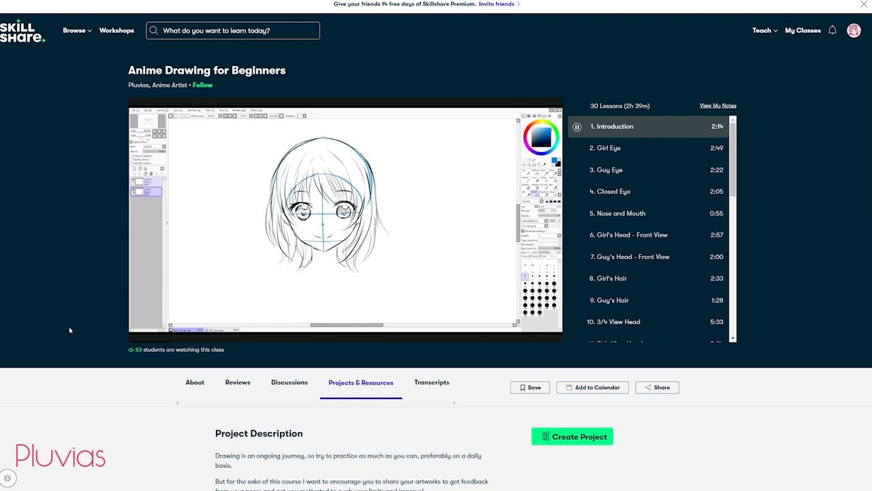
{"action": "scroll", "scroll_direction": "down", "scroll_amount": 3}
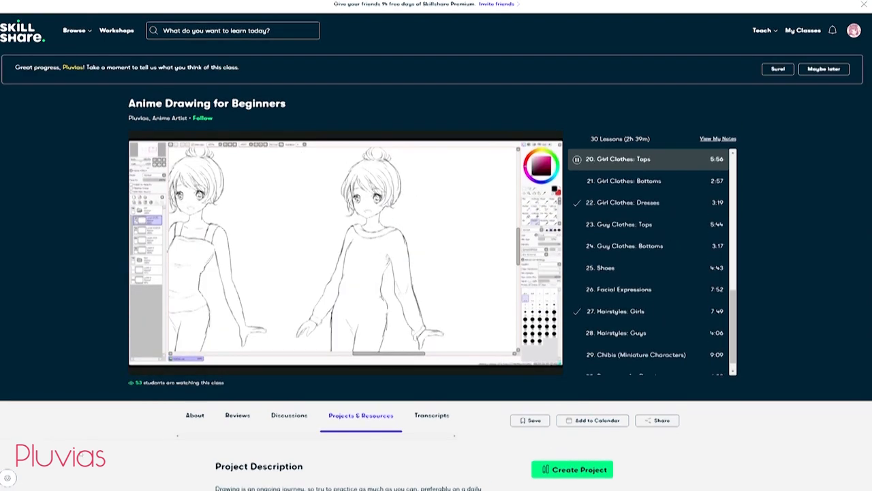
{"action": "left_click", "coordinate": [602, 255]}
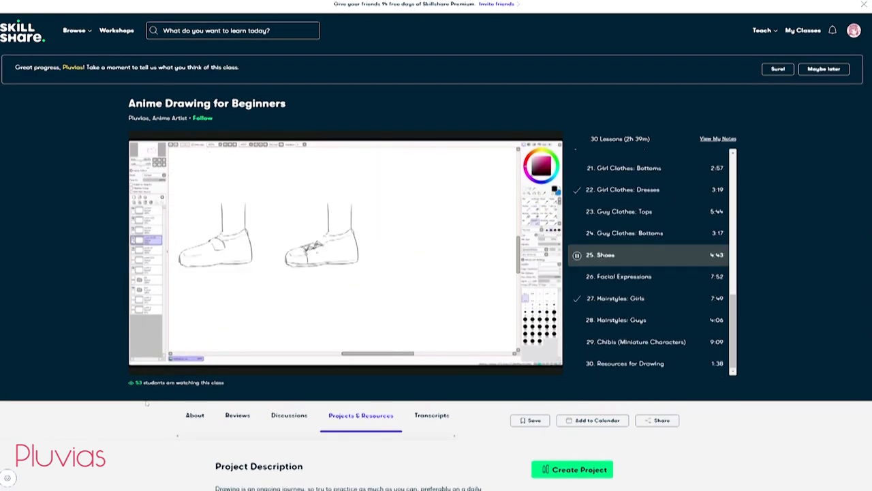
{"action": "left_click", "coordinate": [619, 276]}
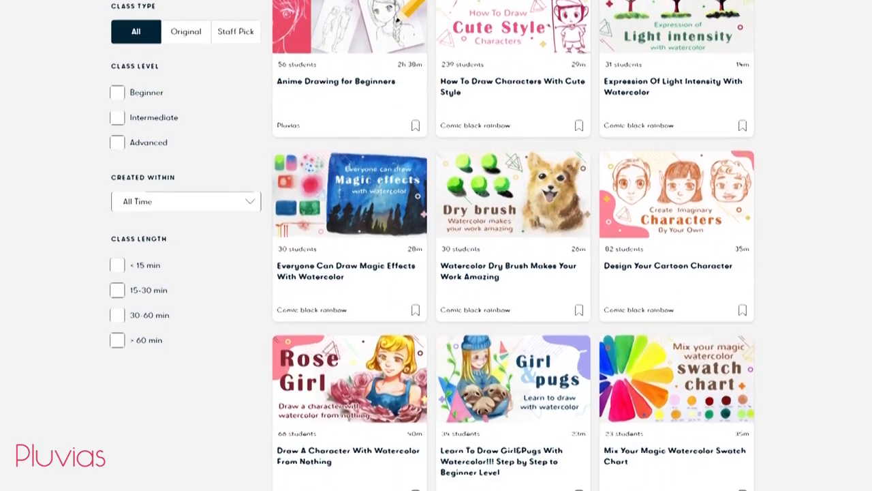
{"action": "scroll", "scroll_direction": "down", "scroll_amount": 3}
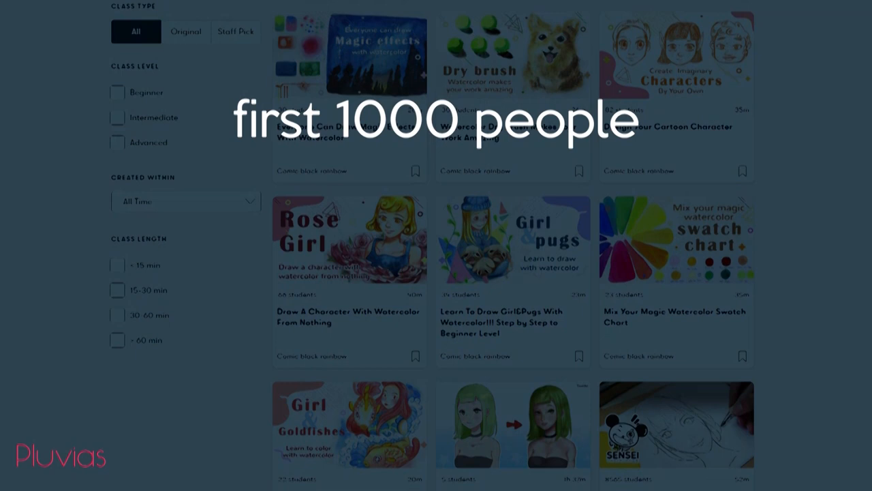
{"action": "scroll", "scroll_direction": "down", "scroll_amount": 3}
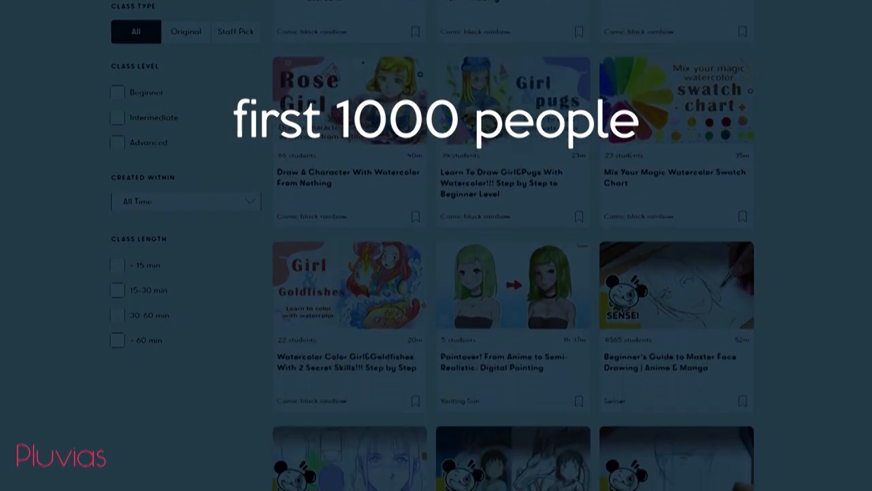
{"action": "scroll", "scroll_direction": "down", "scroll_amount": 3}
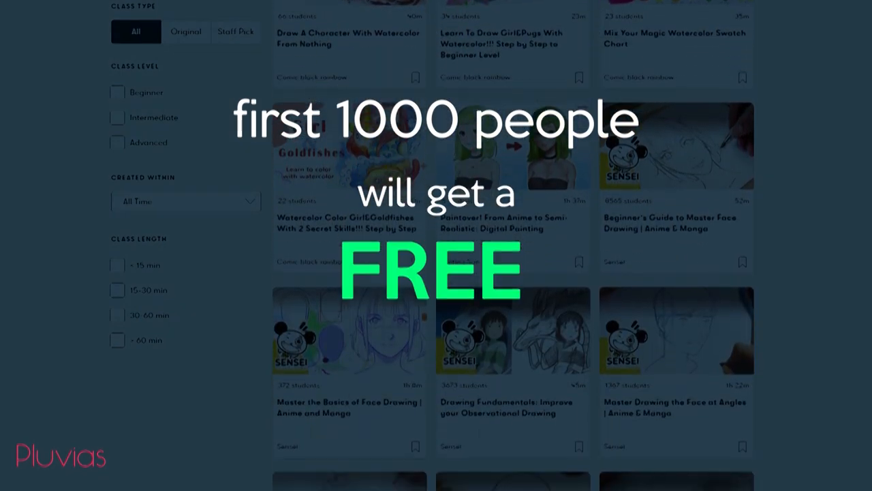
{"action": "scroll", "scroll_direction": "down", "scroll_amount": 3}
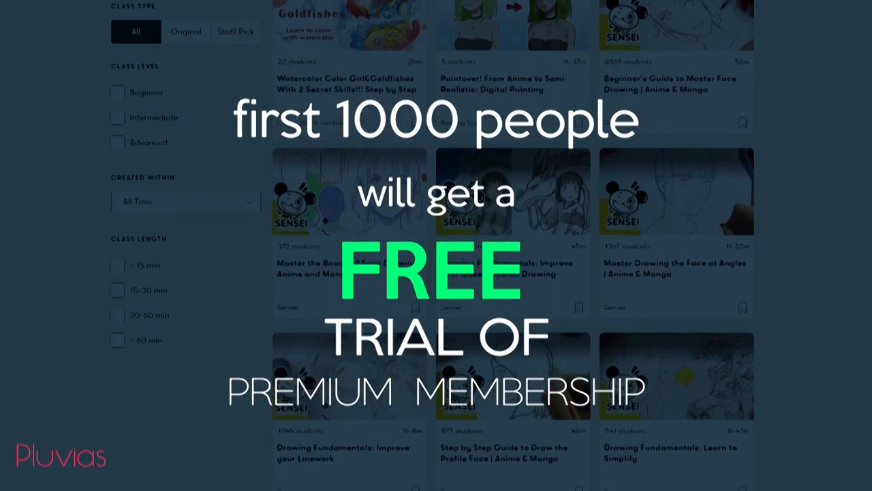
{"action": "scroll", "scroll_direction": "down", "scroll_amount": 3}
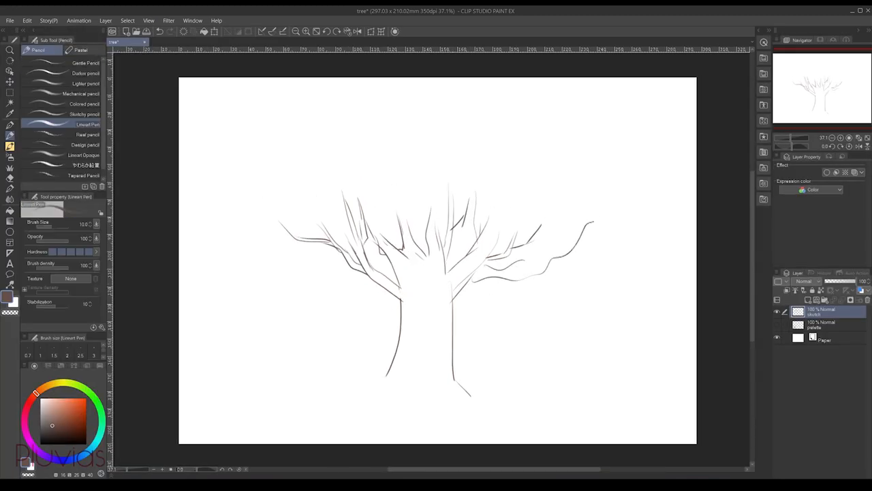
- Sketch cloud-like canopy outlines around the bare branches and a sun mark at upper left
{"action": "left_click_drag", "start_coordinate": [314, 103], "coordinate": [600, 218]}
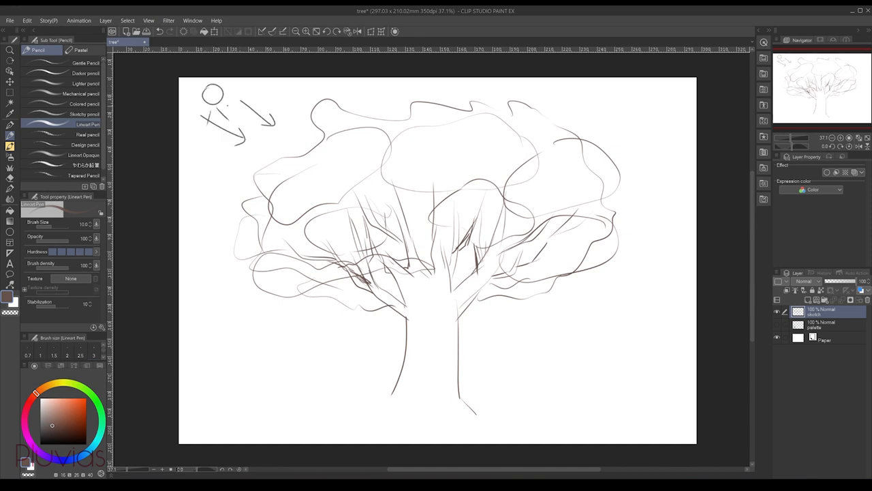
{"action": "left_click_drag", "start_coordinate": [229, 95], "coordinate": [252, 92]}
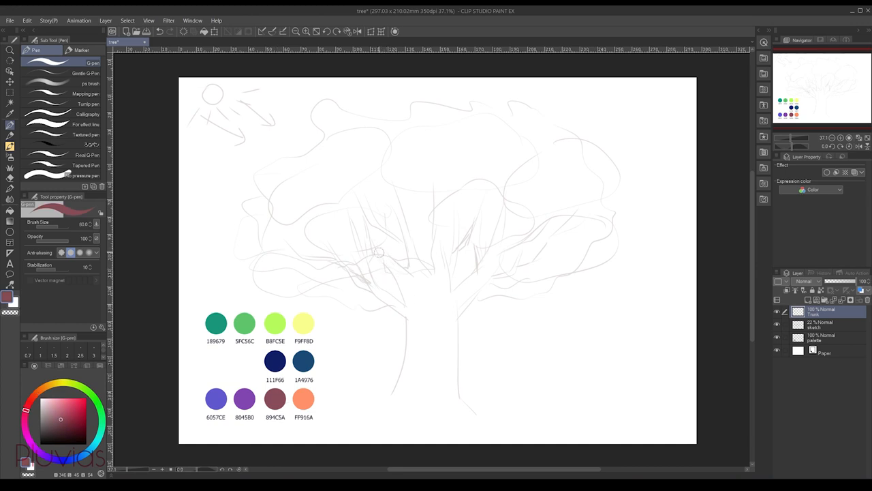
- Paint the solid trunk shape over the faded sketch with the G-pen
{"action": "left_click_drag", "start_coordinate": [374, 249], "coordinate": [430, 379]}
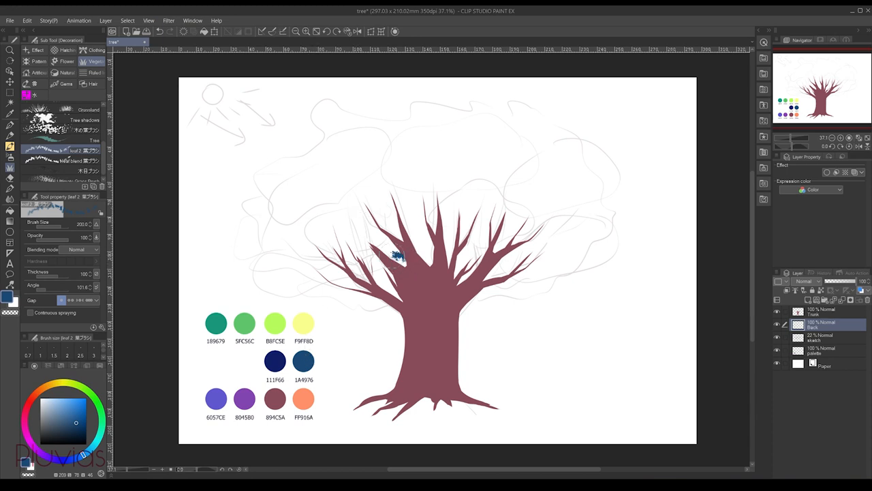
- Dab dark blue 1A4976 leaf texture across the canopy with the leaf brush
{"action": "left_click_drag", "start_coordinate": [398, 256], "coordinate": [371, 242]}
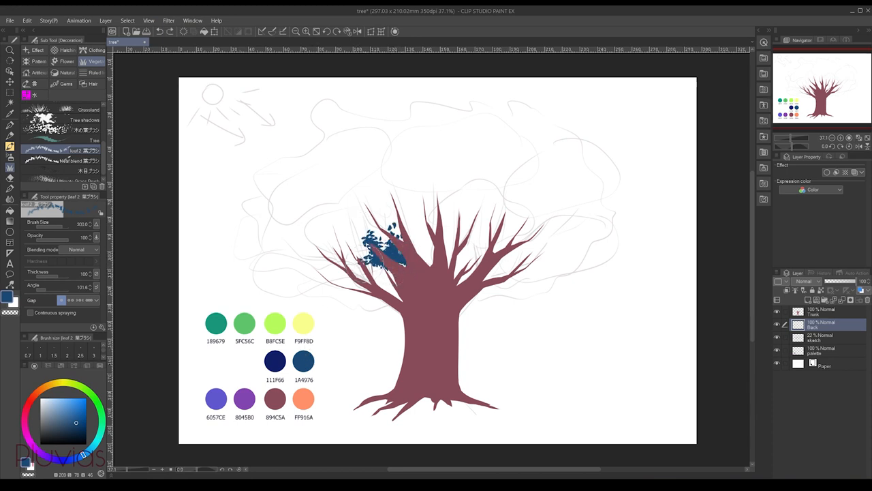
{"action": "left_click_drag", "start_coordinate": [381, 252], "coordinate": [327, 293]}
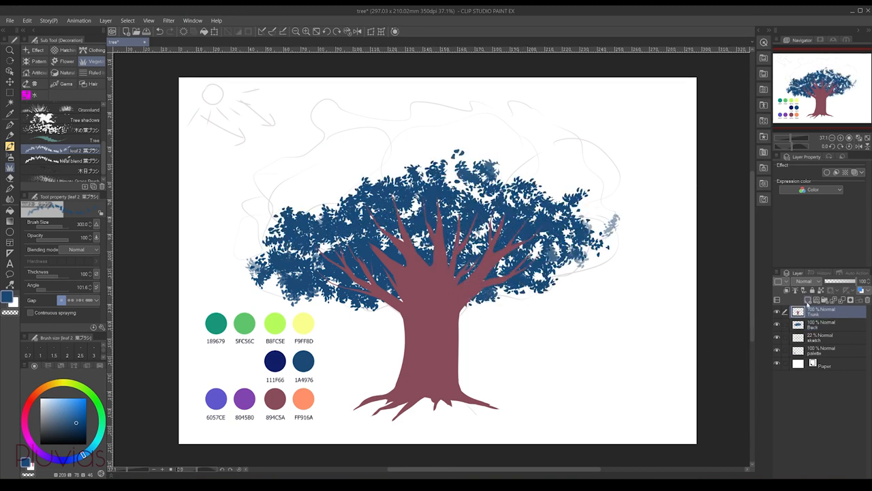
- Set up a Front layer for the teal, green and yellow-green leaves
{"action": "left_click", "coordinate": [375, 174]}
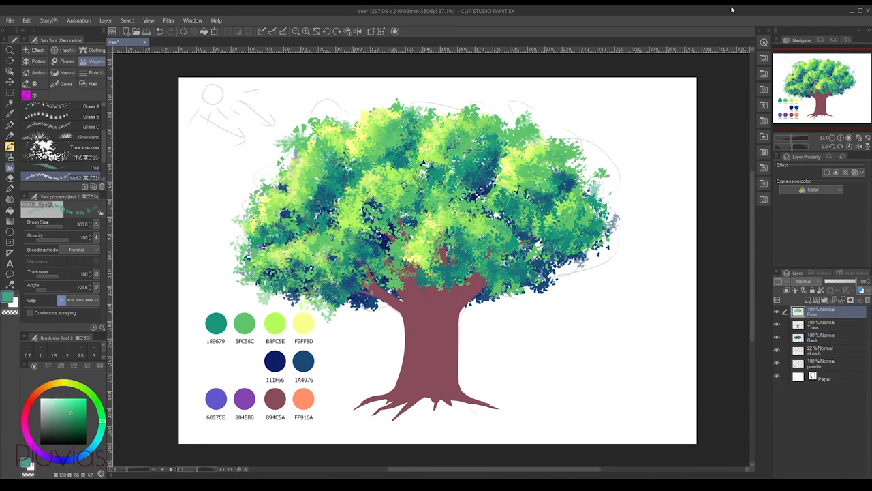
- Add a Multiply layer above Trunk and paint purple 8045B0 shadows under the canopy
{"action": "left_click", "coordinate": [786, 289]}
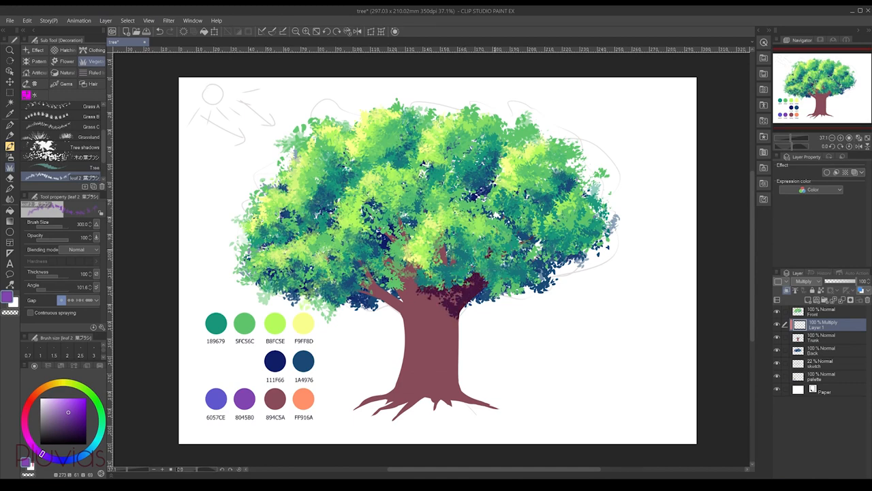
{"action": "left_click", "coordinate": [409, 293]}
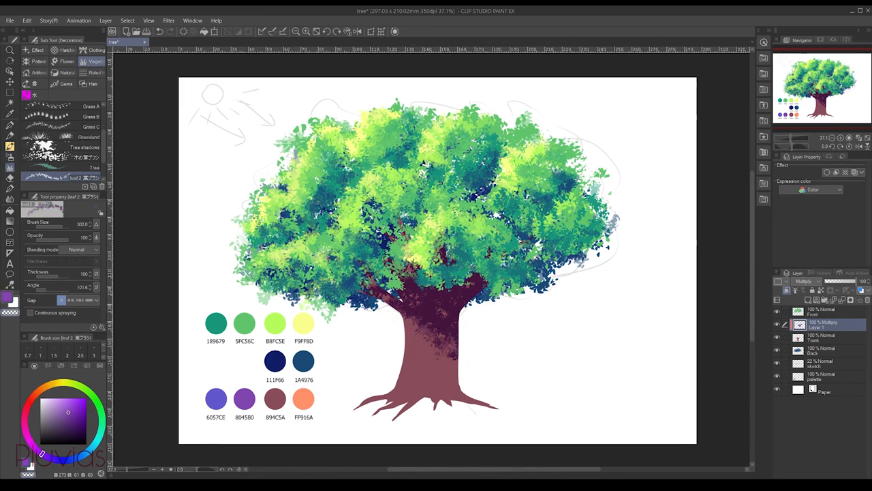
{"action": "left_click", "coordinate": [422, 313]}
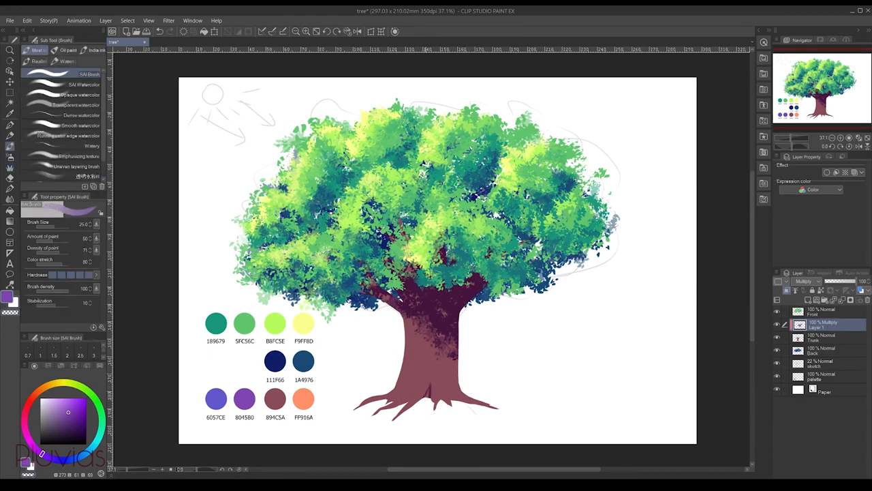
- Alternate between SAI Brush and SAI Watercolor to texture the trunk's purple shading
{"action": "left_click", "coordinate": [83, 83]}
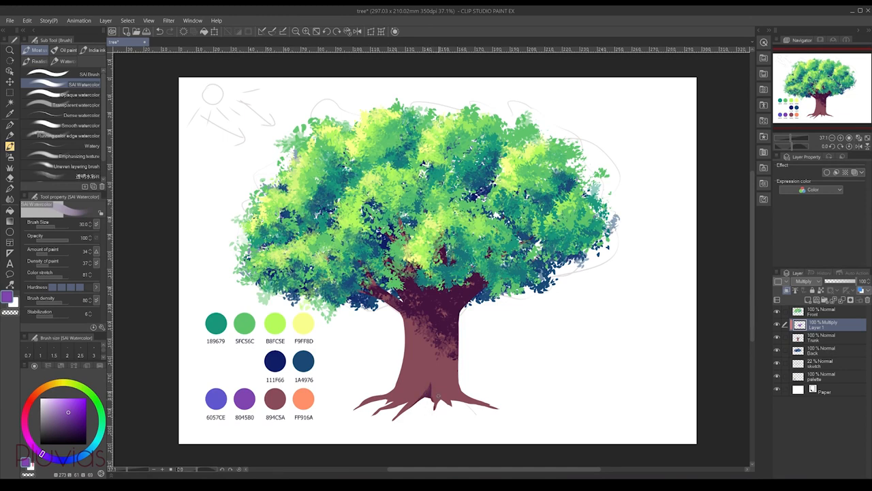
{"action": "left_click", "coordinate": [88, 74]}
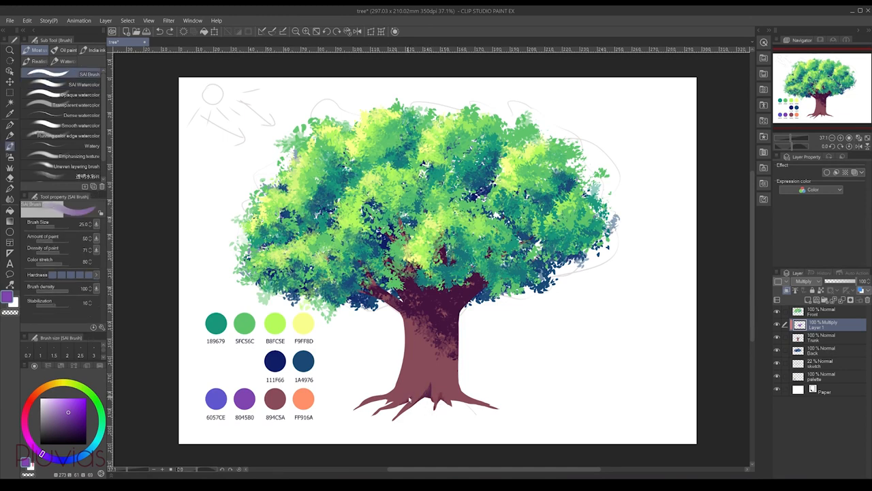
{"action": "left_click", "coordinate": [83, 83]}
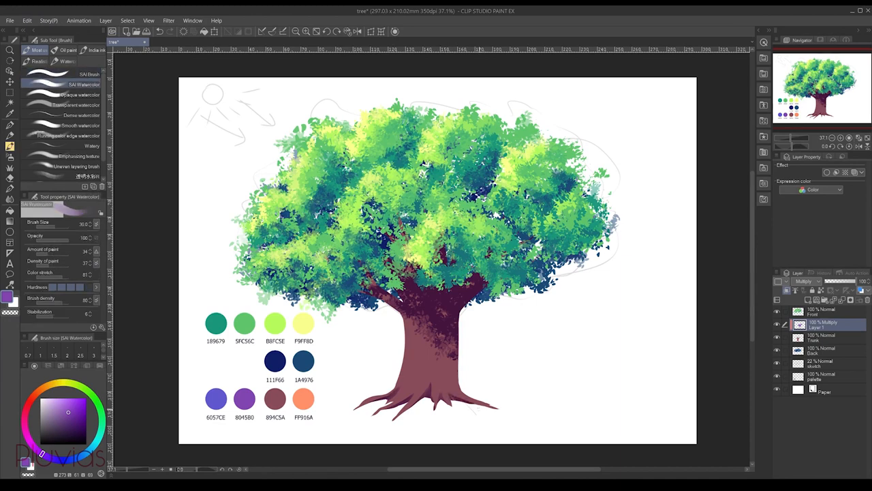
{"action": "left_click", "coordinate": [88, 73]}
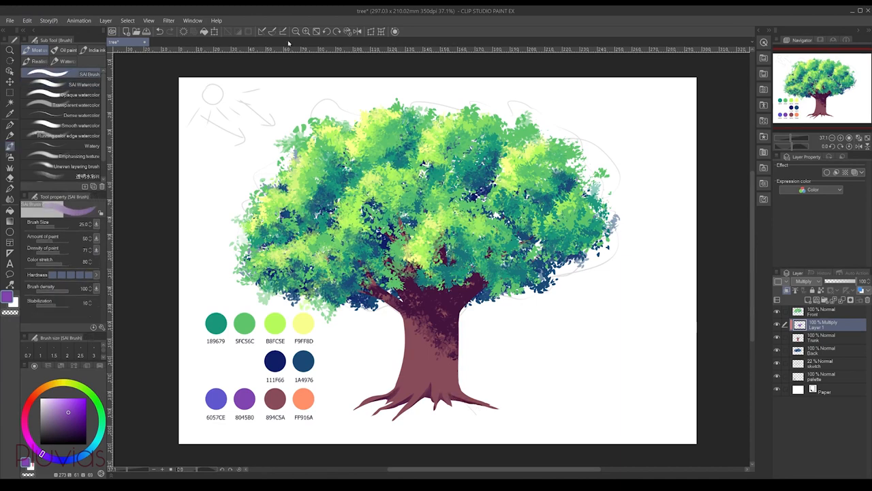
{"action": "left_click", "coordinate": [84, 84]}
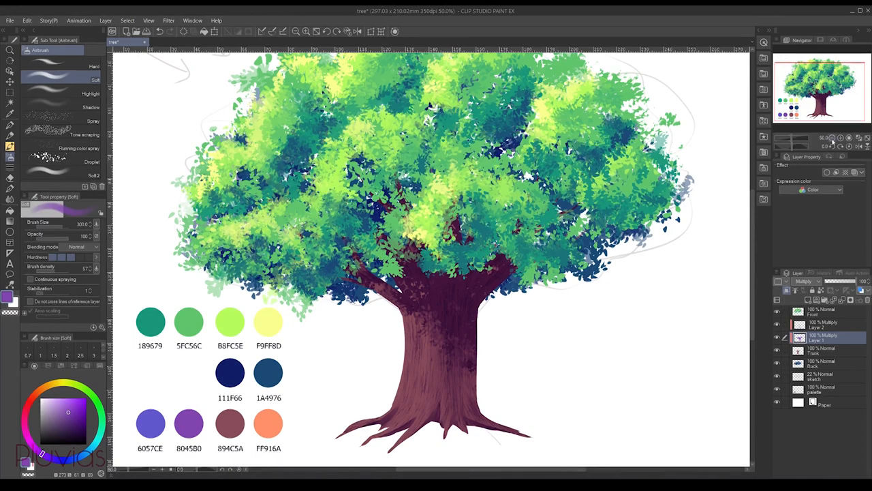
- Set the new highlight layer to Add (Glow) and lower its opacity to 58%
{"action": "left_click", "coordinate": [804, 281]}
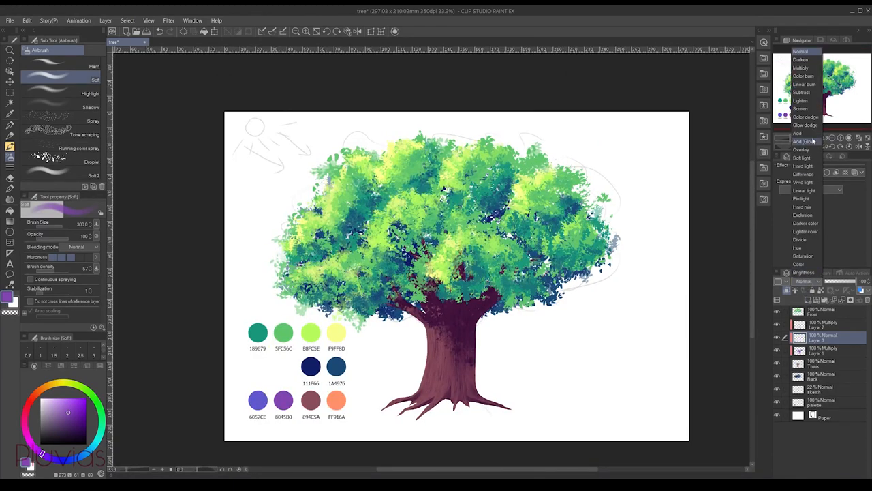
{"action": "left_click", "coordinate": [805, 141]}
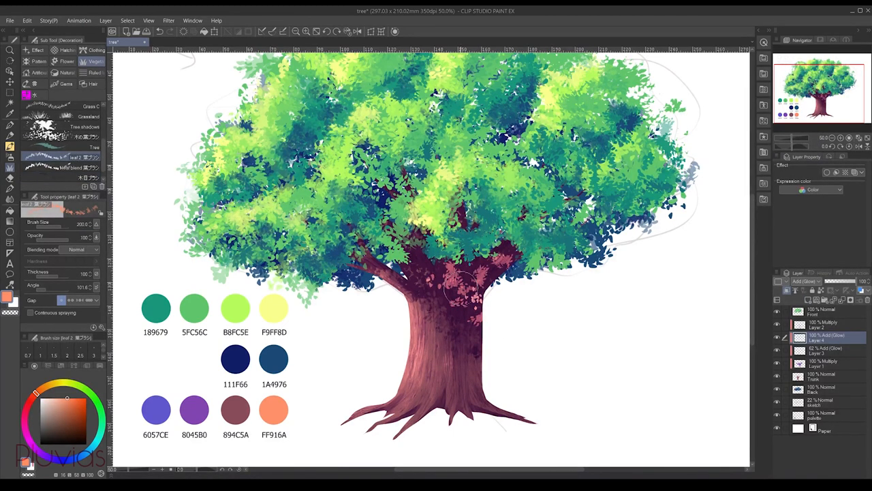
{"action": "left_click", "coordinate": [460, 300]}
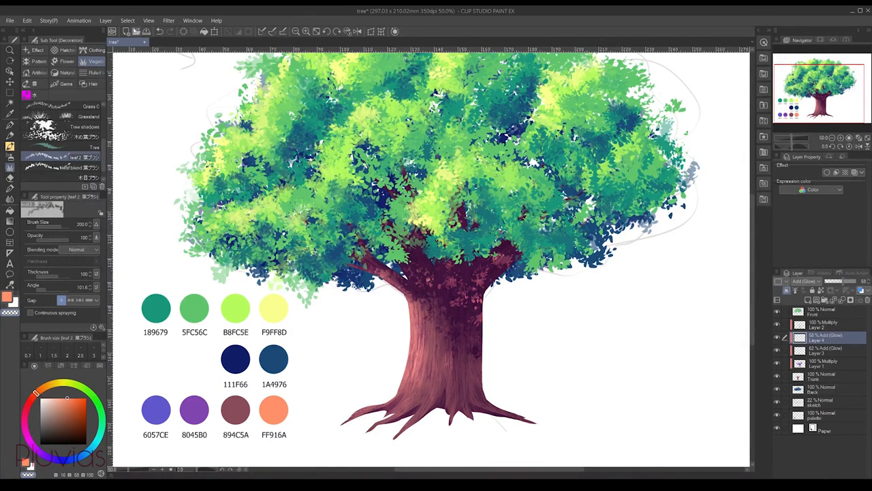
{"action": "left_click", "coordinate": [168, 20]}
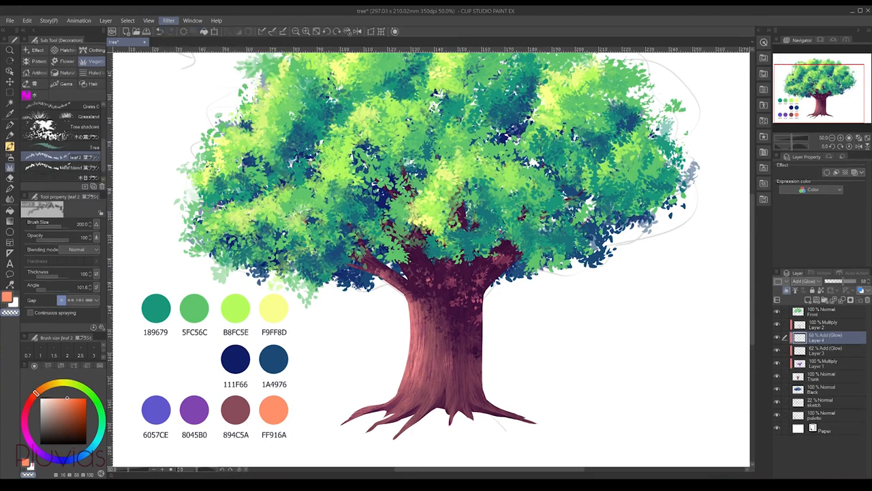